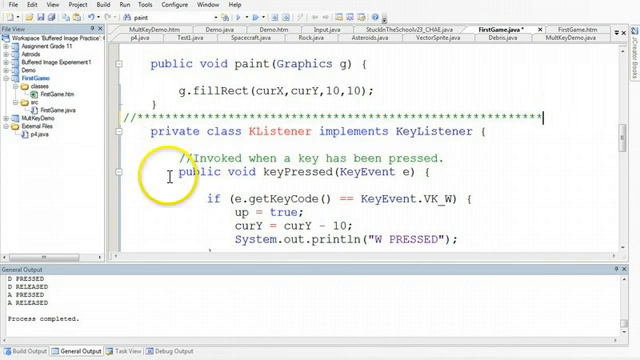
# - Add '//end KListener' and a '//****' separator after the class brace, then collapse the KListener body
pyautogui.scroll(-3)
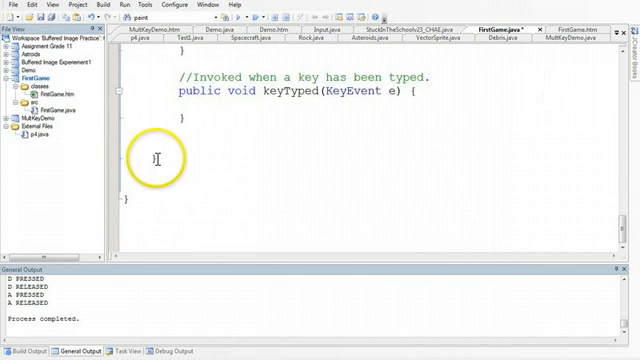
pyautogui.write('//')
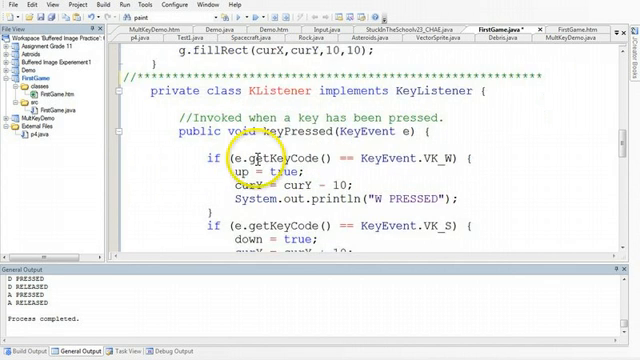
pyautogui.scroll(-3)
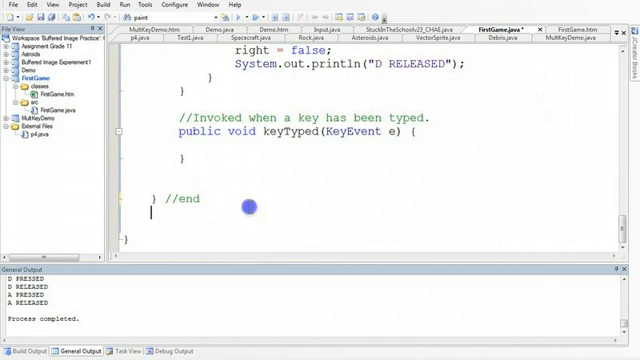
pyautogui.write('KL')
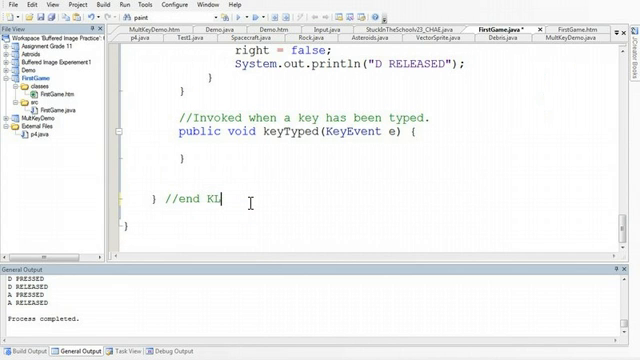
pyautogui.write('istener')
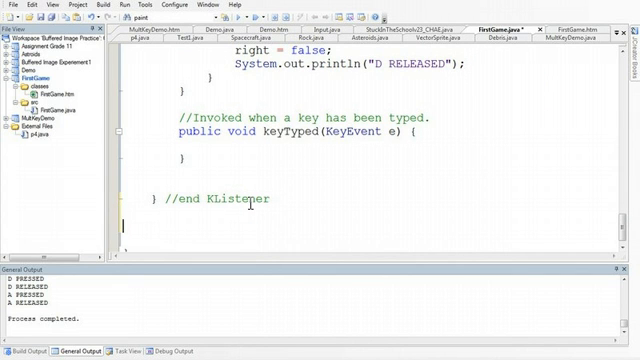
pyautogui.write('//**********************************************************')
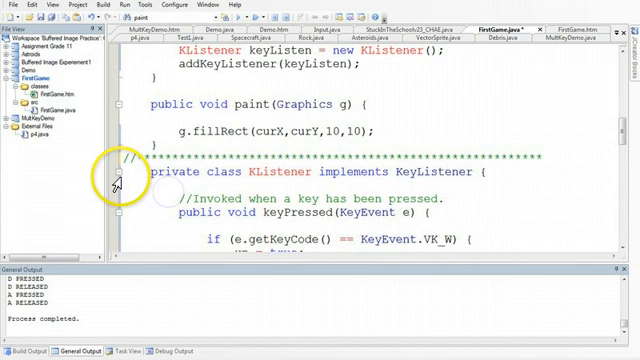
pyautogui.click(116, 166)
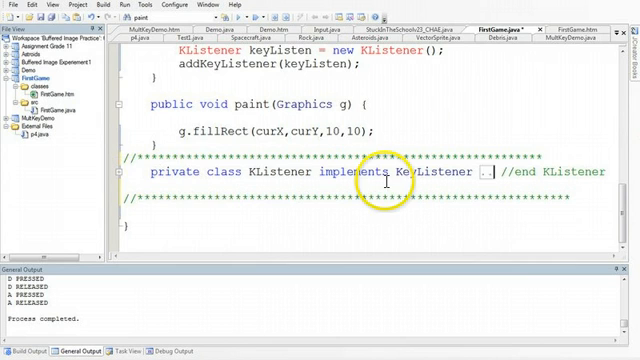
pyautogui.moveTo(120, 182)
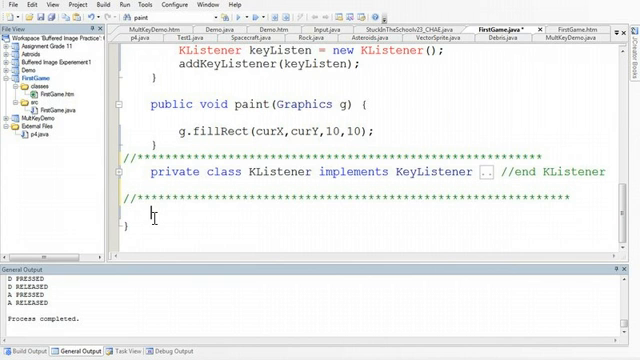
# - Declare 'private class TimedEvent implements ActionListener {' below KListener and begin its body
pyautogui.write('private clas')
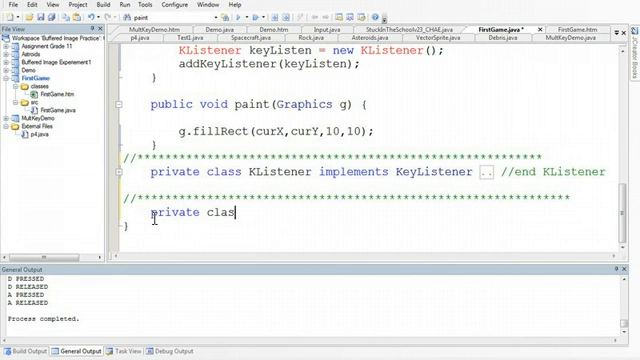
pyautogui.write('s')
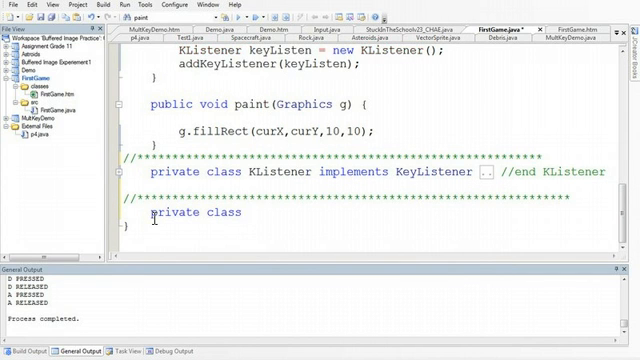
pyautogui.write('TimedEvent')
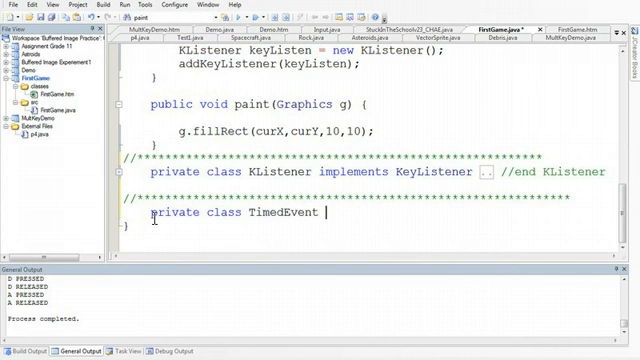
pyautogui.write('i')
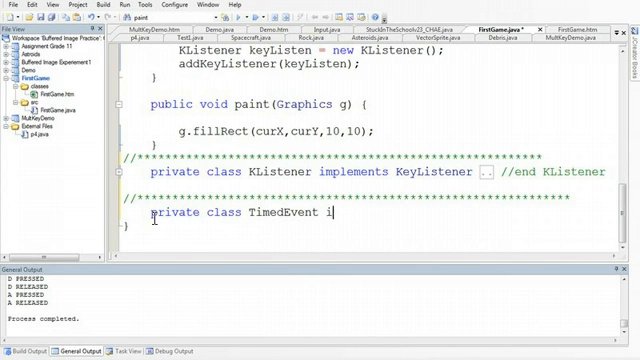
pyautogui.write('mplements ActionListene')
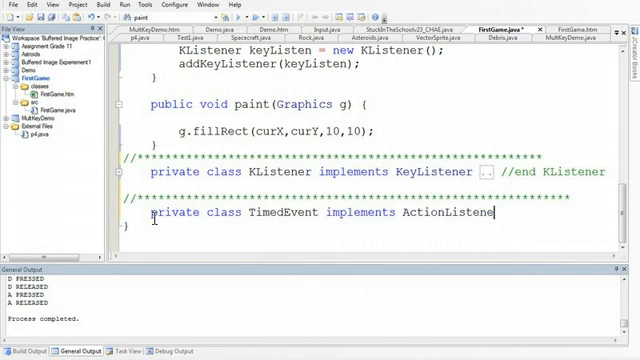
pyautogui.write('{')
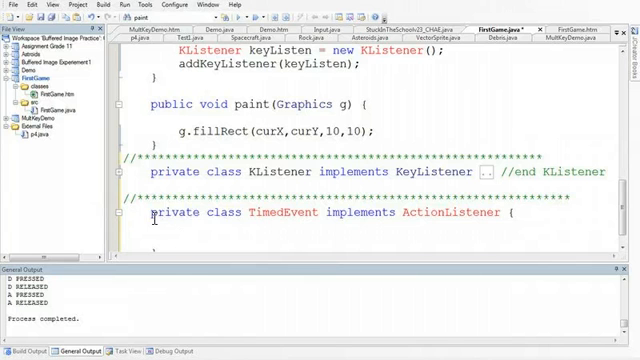
pyautogui.click(448, 216)
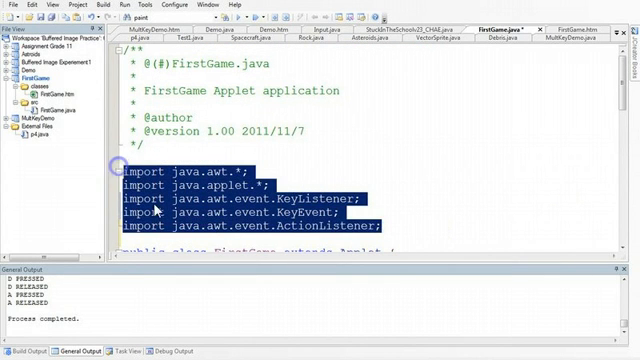
pyautogui.scroll(-3)
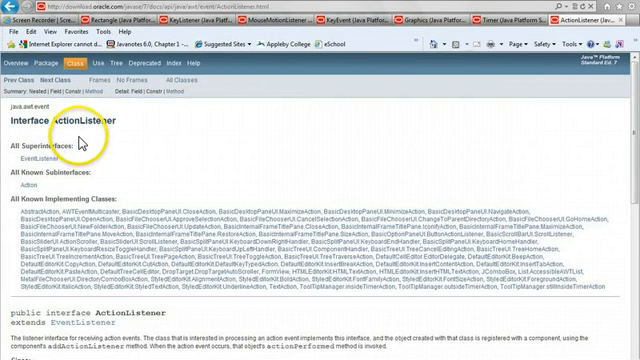
# - Scroll through the Interface ActionListener description in the Java API docs
pyautogui.scroll(-3)
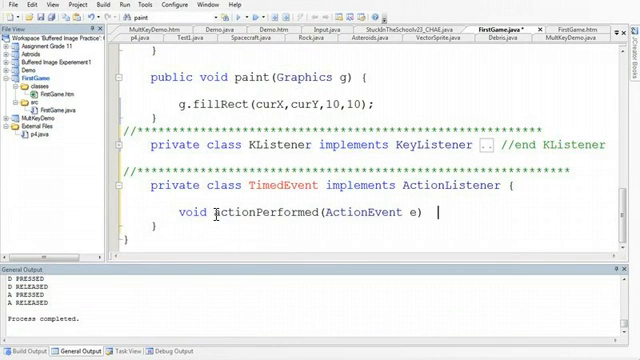
# - Write 'public void actionPerformed(ActionEvent e) {' inside the TimedEvent class
pyautogui.write('public')
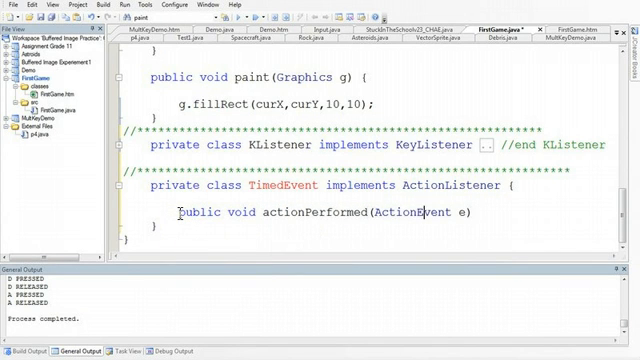
pyautogui.write('{')
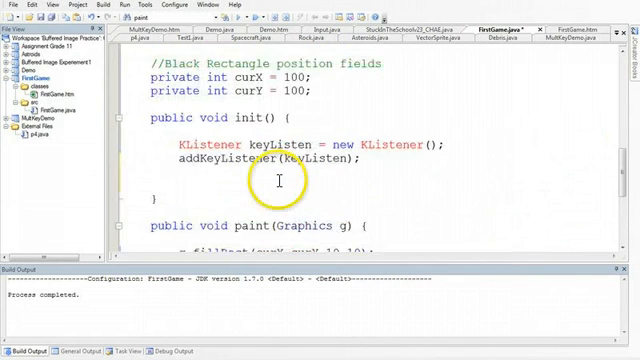
# - In init(), write 'TimedEvent action = new TimedEvent();' to create the listener object
pyautogui.write('TimedEvent')
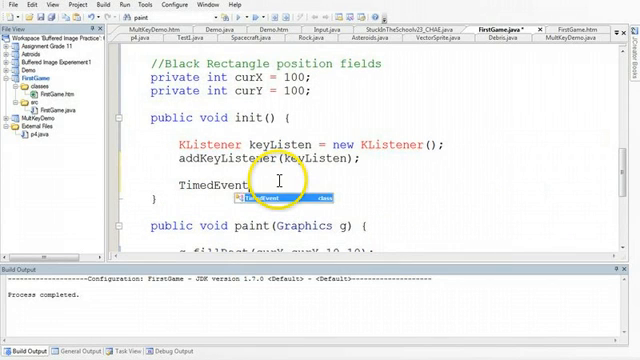
pyautogui.write('action =')
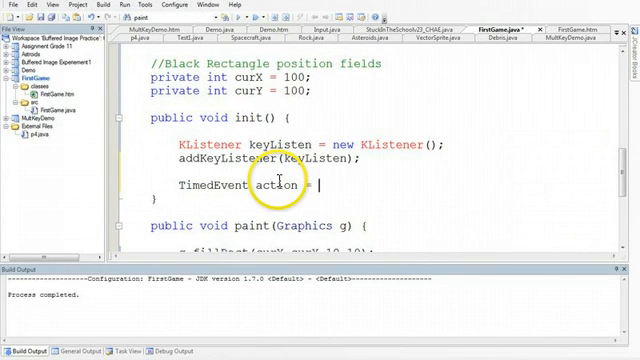
pyautogui.write('new TimedEvent();')
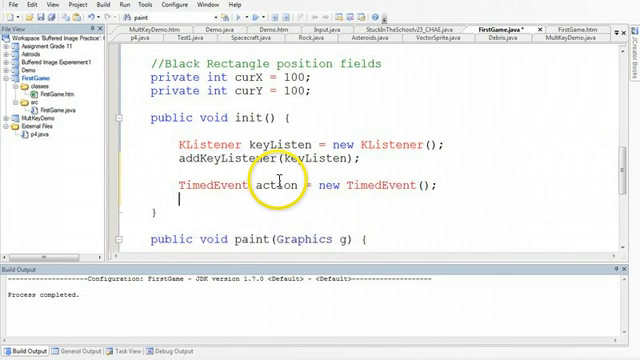
pyautogui.write('Timer')
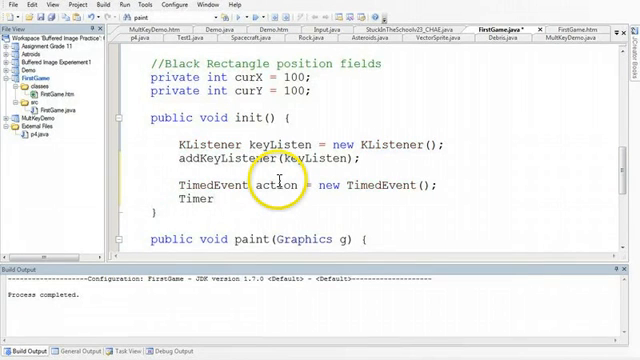
# - Write 'Timer t = new Timer(1000,action' to build a timer with a 1000 ms delay
pyautogui.write('t')
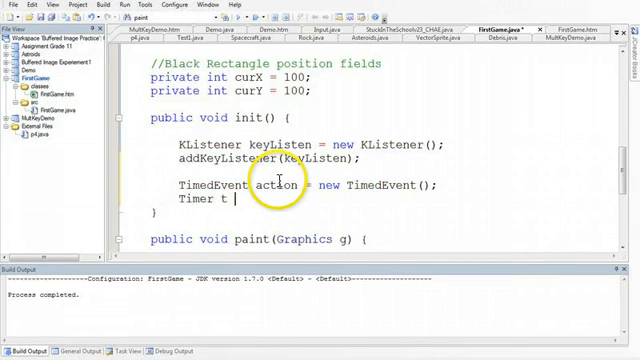
pyautogui.write('= new Timer(')
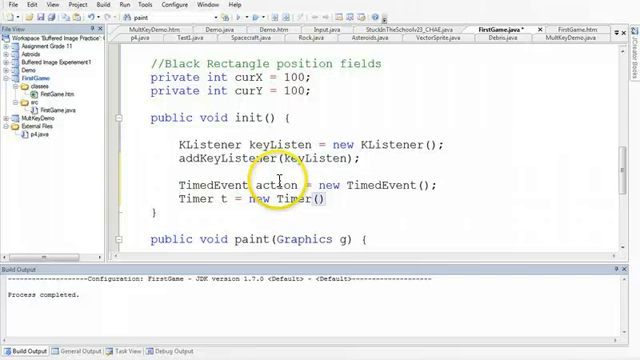
pyautogui.write('1000')
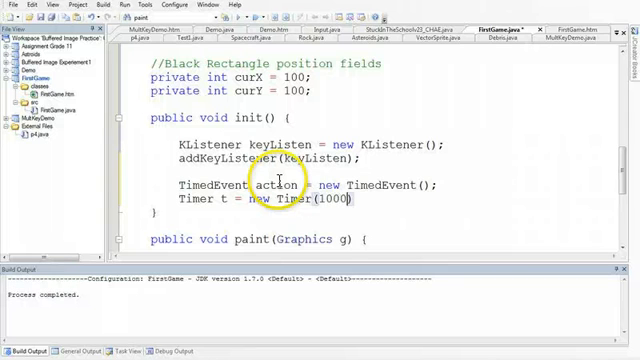
pyautogui.write(',')
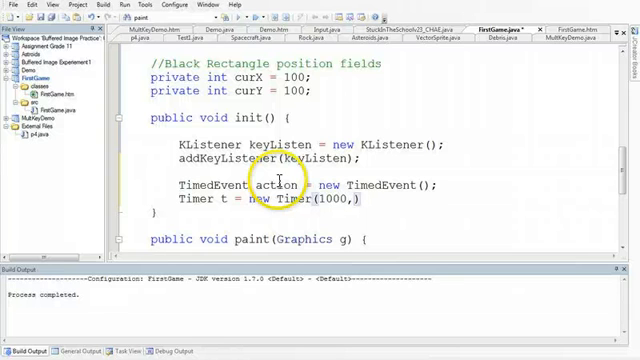
pyautogui.scroll(-3)
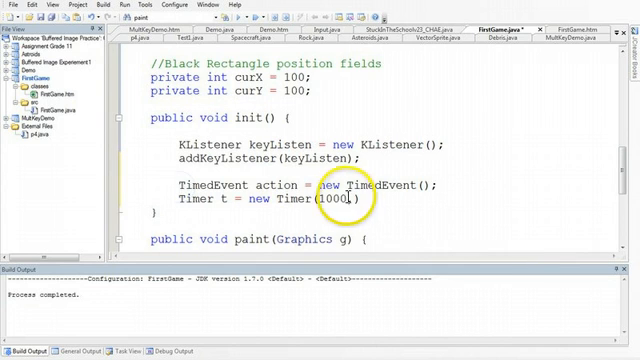
pyautogui.write(',action')
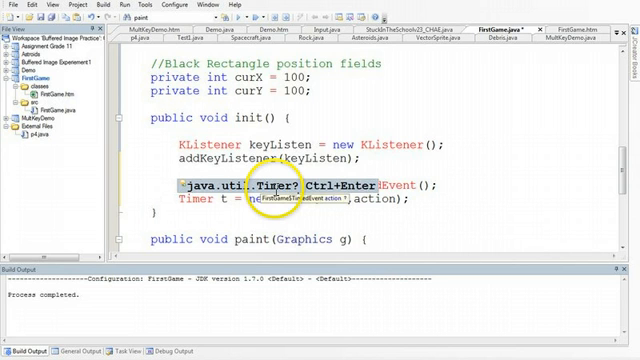
# - Scroll to verify javax.swing.Timer appears among the FirstGame imports
pyautogui.scroll(3)
pyautogui.write('import javax.swing.Timer;')
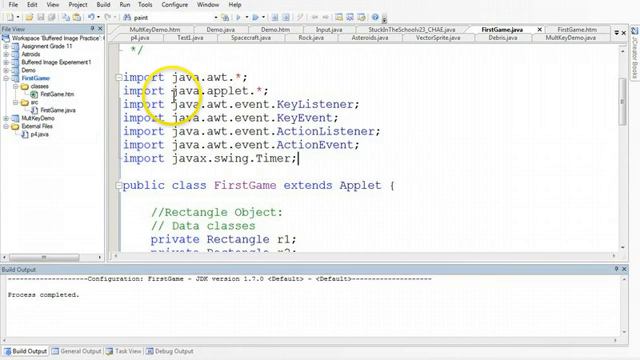
pyautogui.scroll(-3)
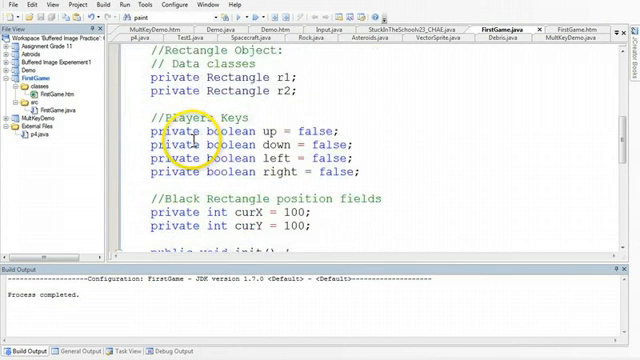
pyautogui.scroll(-3)
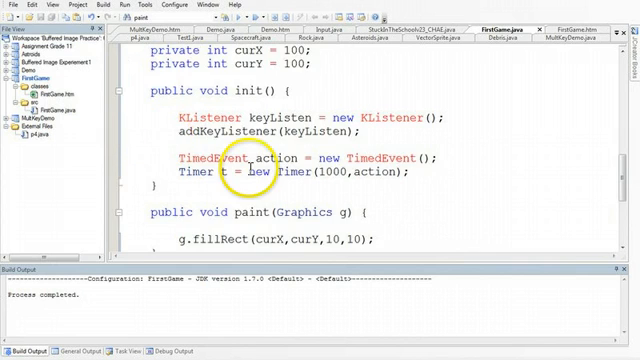
# - Write System.out.println("EVENT"); inside TimedEvent's actionPerformed method
pyautogui.scroll(-3)
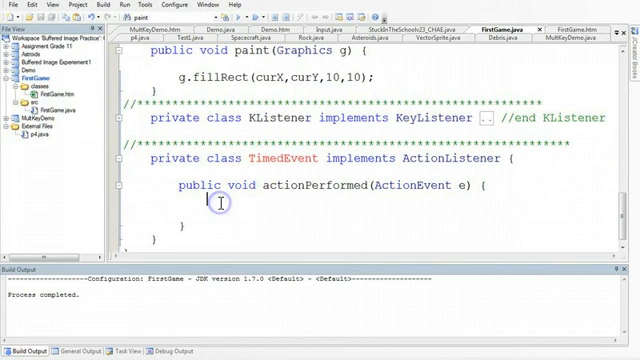
pyautogui.write('System.out.')
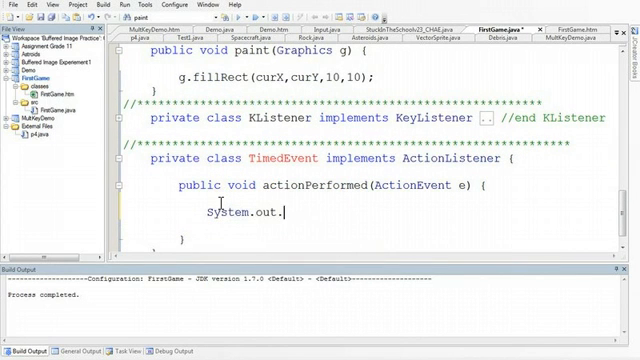
pyautogui.write('println("E')
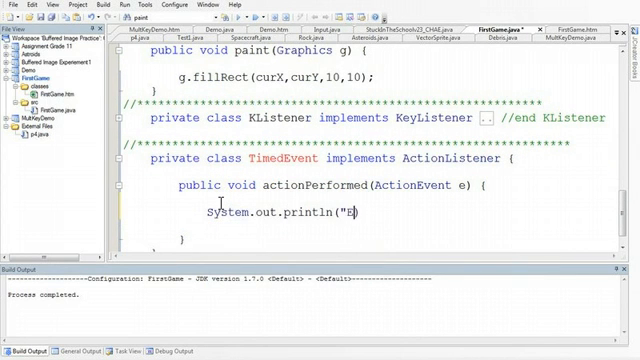
pyautogui.write('VENT");')
pyautogui.write('Timer t = new Timer(1000,action)')
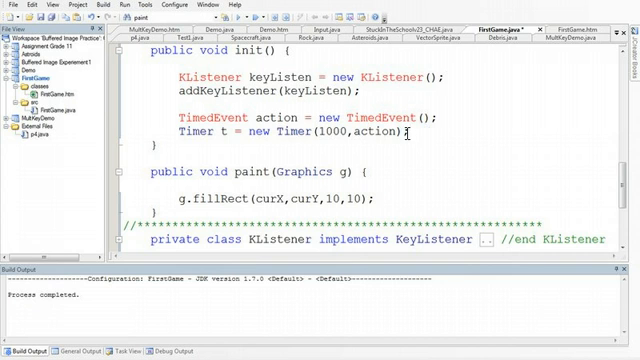
# - Add 't.start();' after the Timer line and rebuild the applet so EVENT prints repeatedly
pyautogui.press('enter')
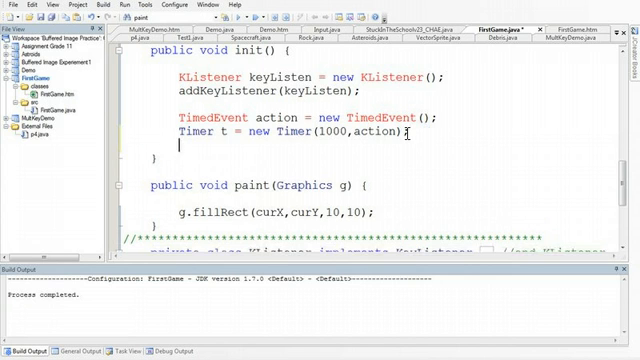
pyautogui.write('t.sta')
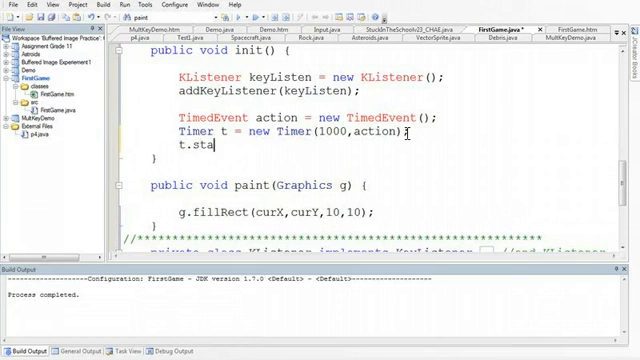
pyautogui.write('rt();')
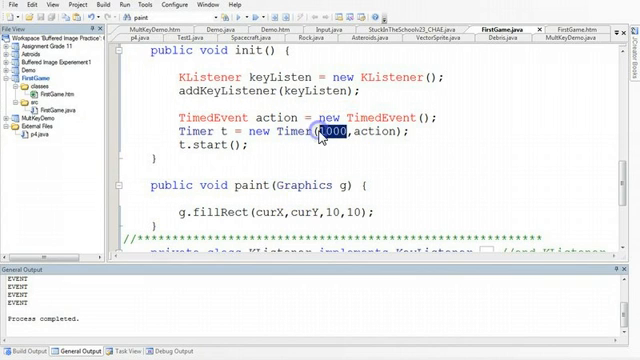
pyautogui.click(96, 4)
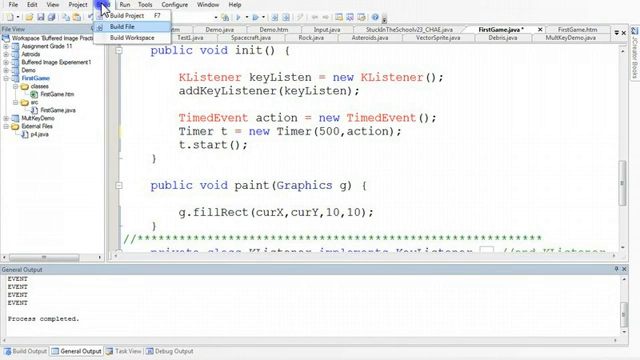